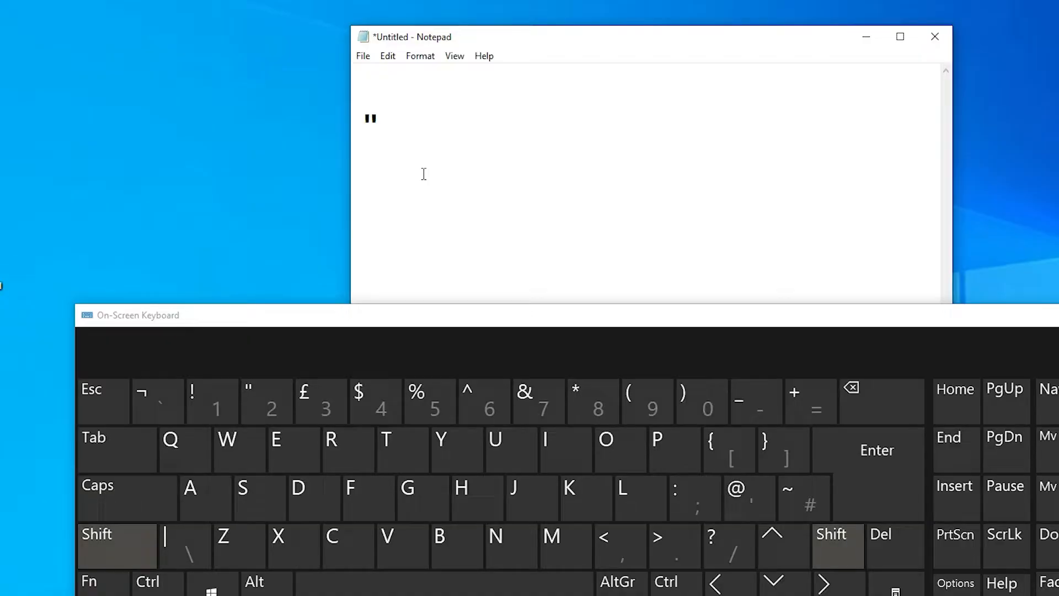
Step: Enter the symbols "¬!£$% into Notepad with Shift on the On-Screen Keyboard
left_click(211, 401)
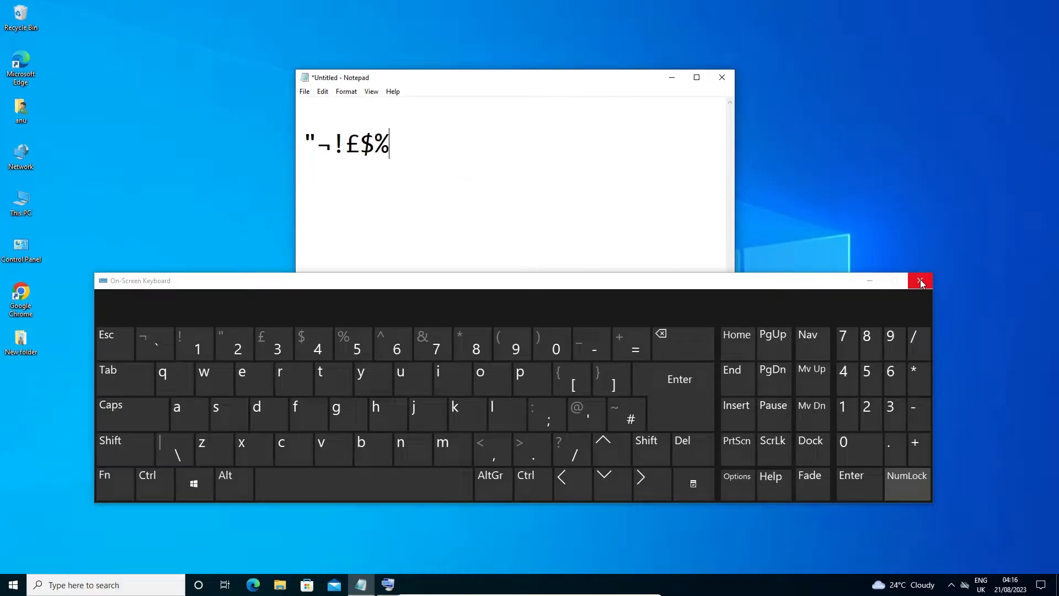
Step: Check the ENG UK indicator's Language preferences, then close Settings back to the desktop
left_click(920, 281)
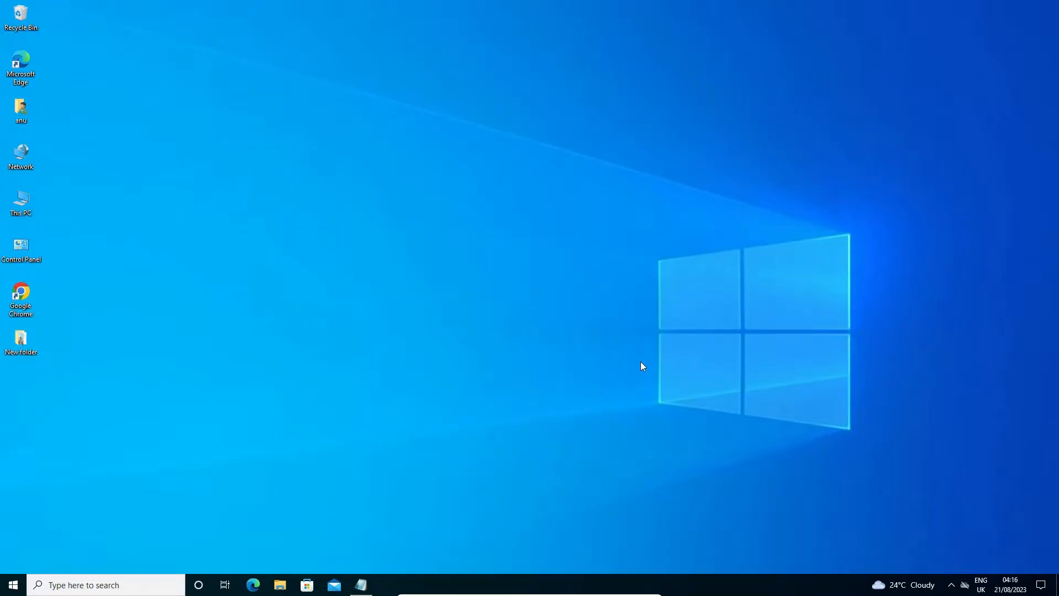
mouse_move(813, 301)
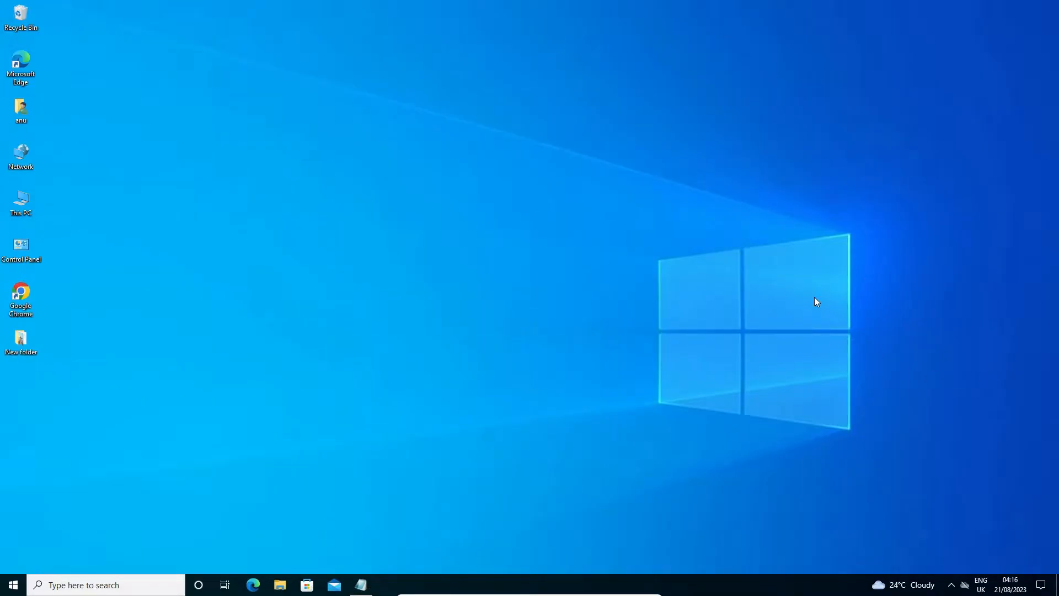
mouse_move(976, 499)
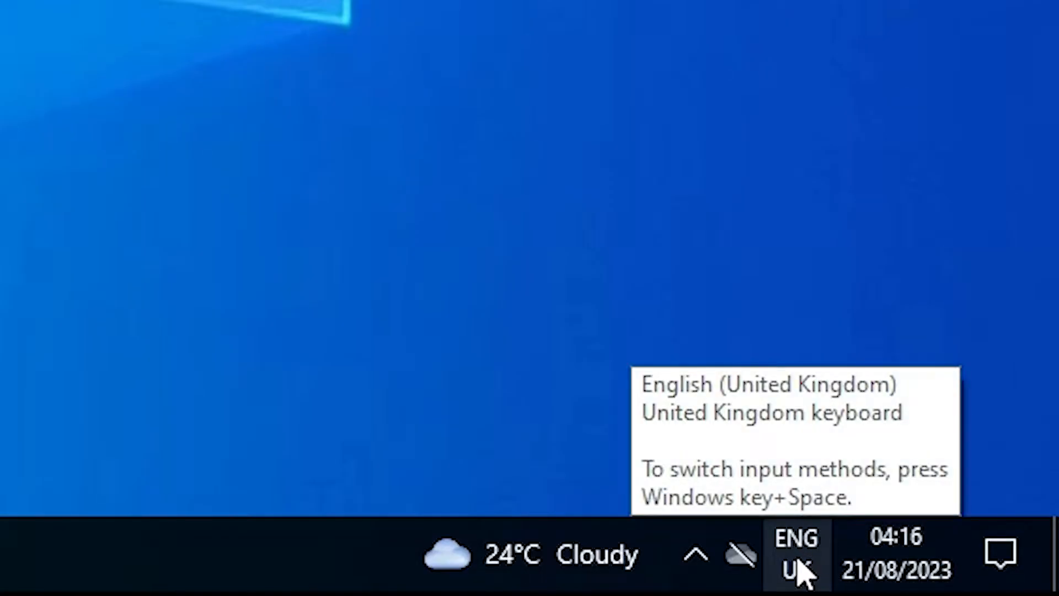
mouse_move(789, 578)
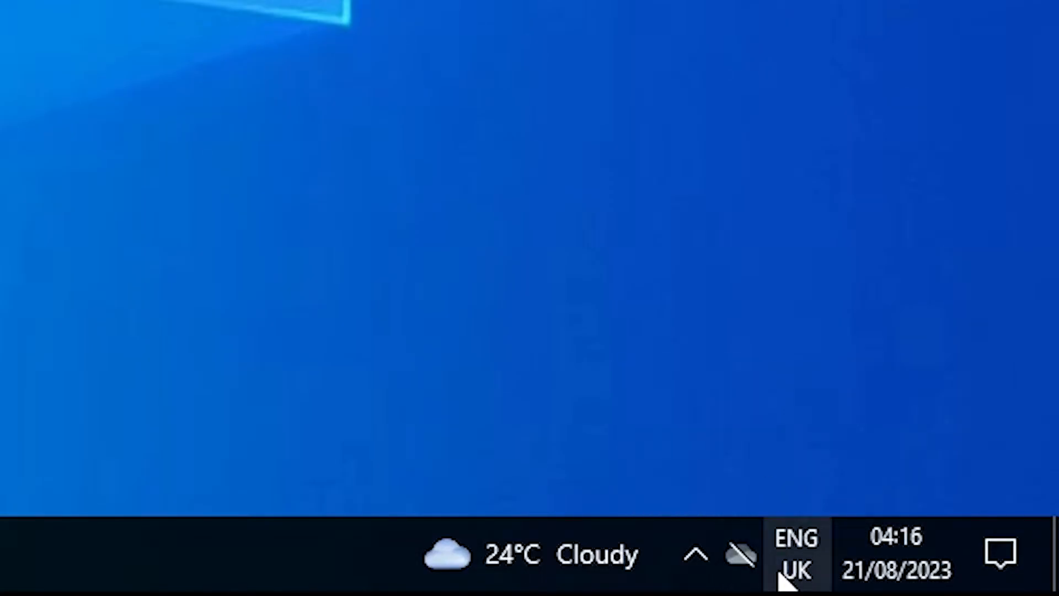
left_click(797, 552)
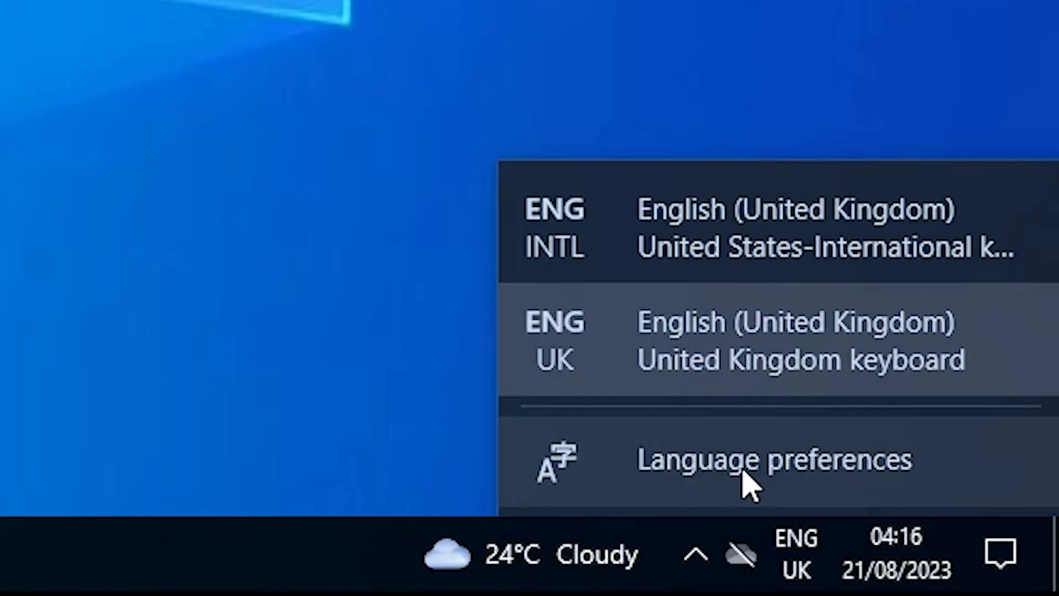
left_click(766, 461)
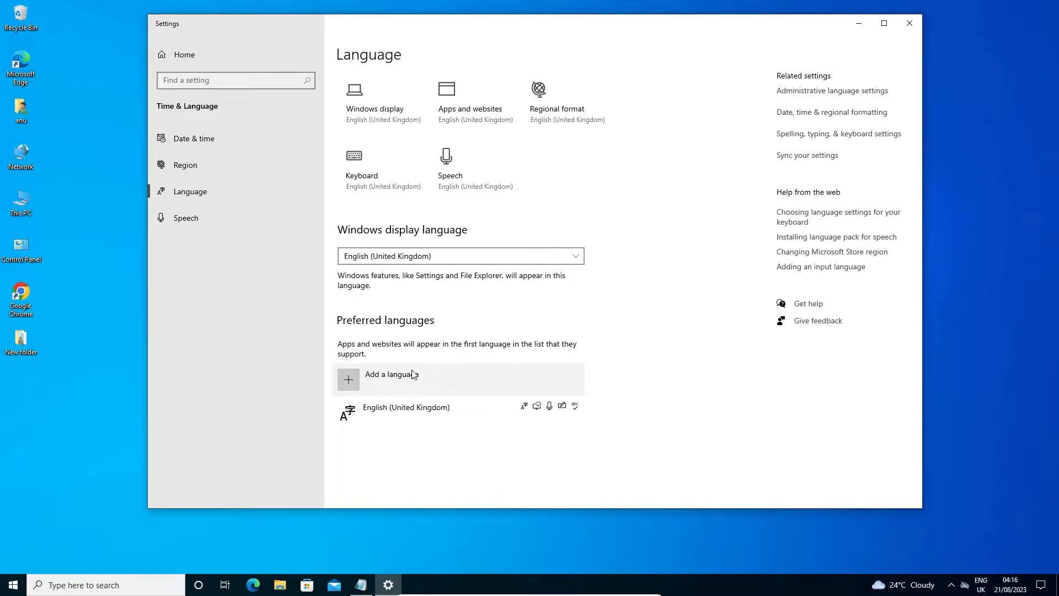
mouse_move(909, 23)
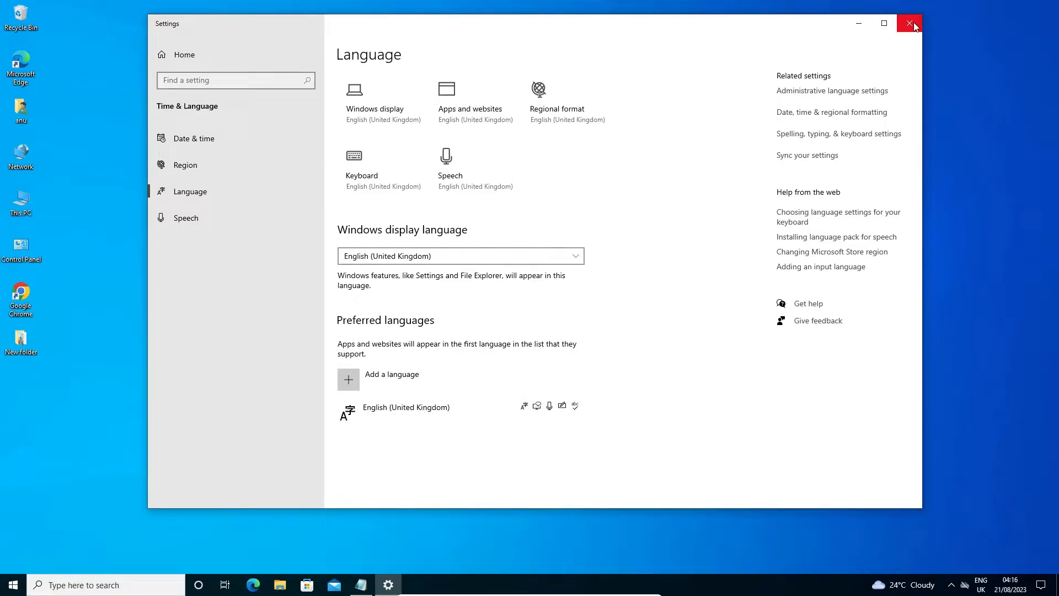
left_click(909, 24)
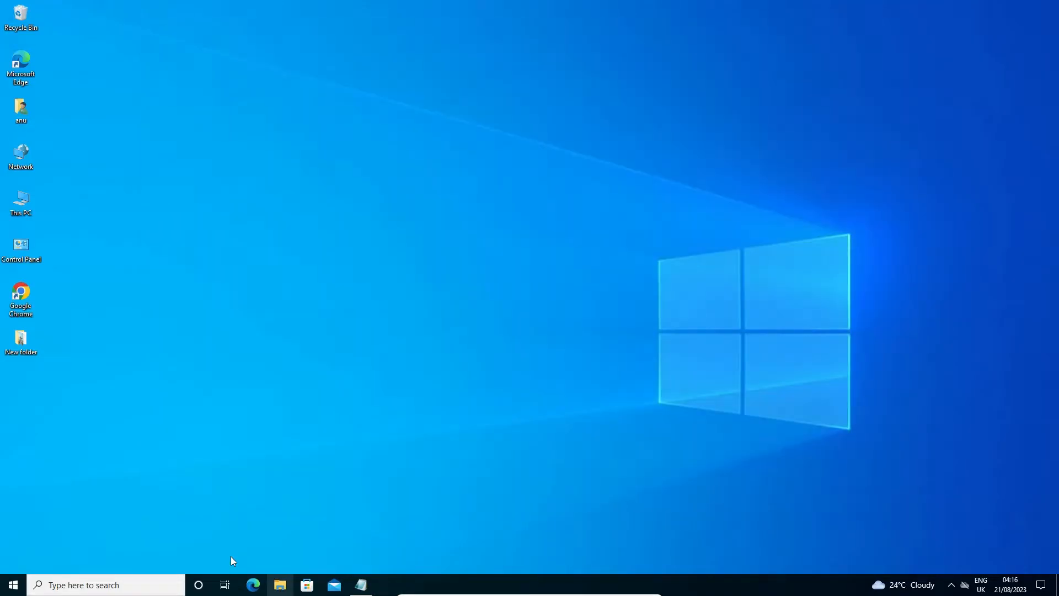
Step: Launch Settings from Start search 'settings' and go to Time & Language > Language
left_click(12, 584)
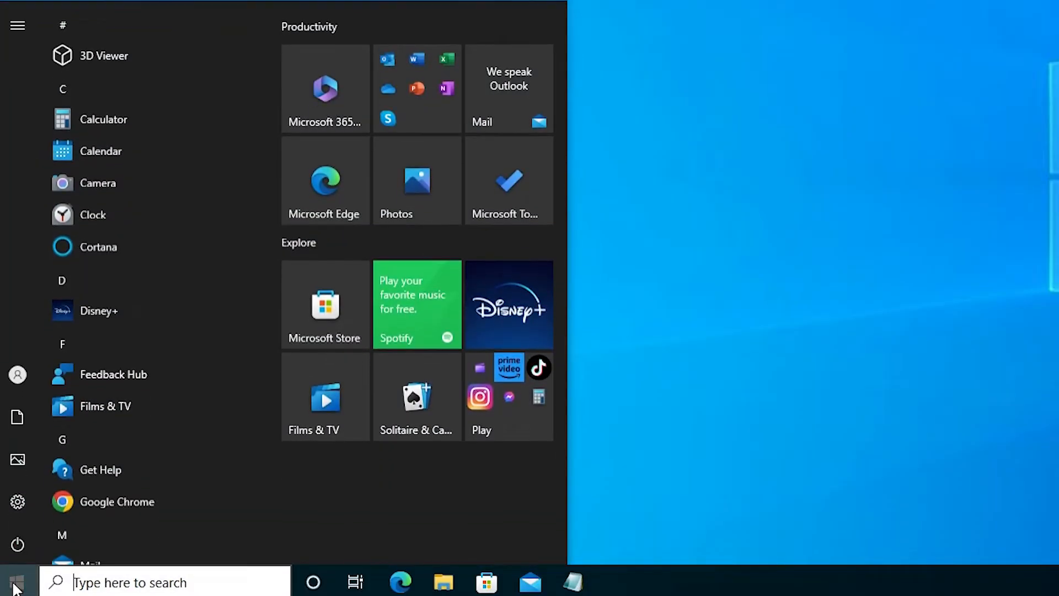
type("settings")
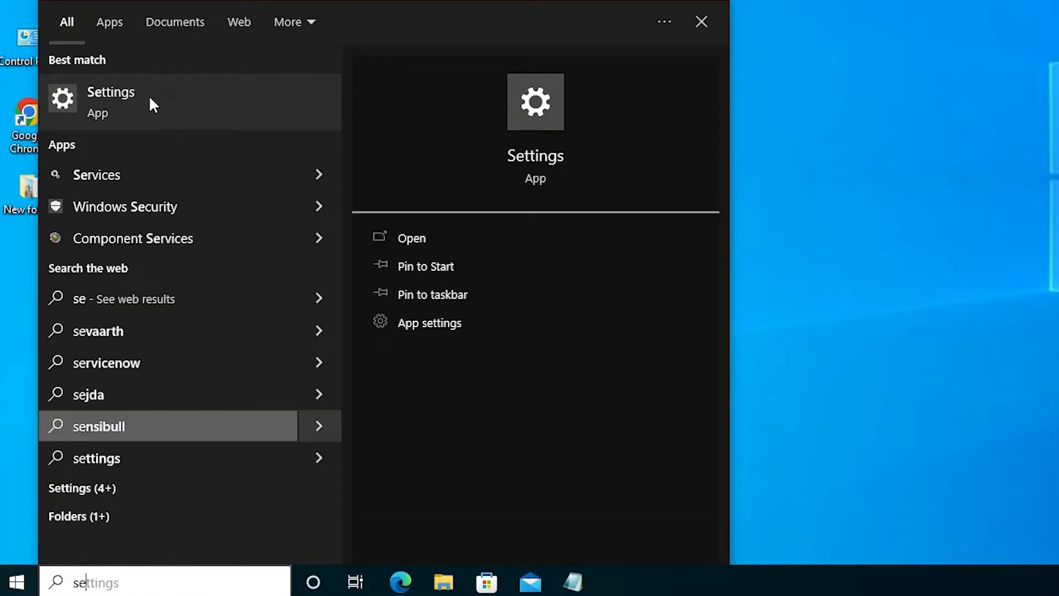
left_click(110, 102)
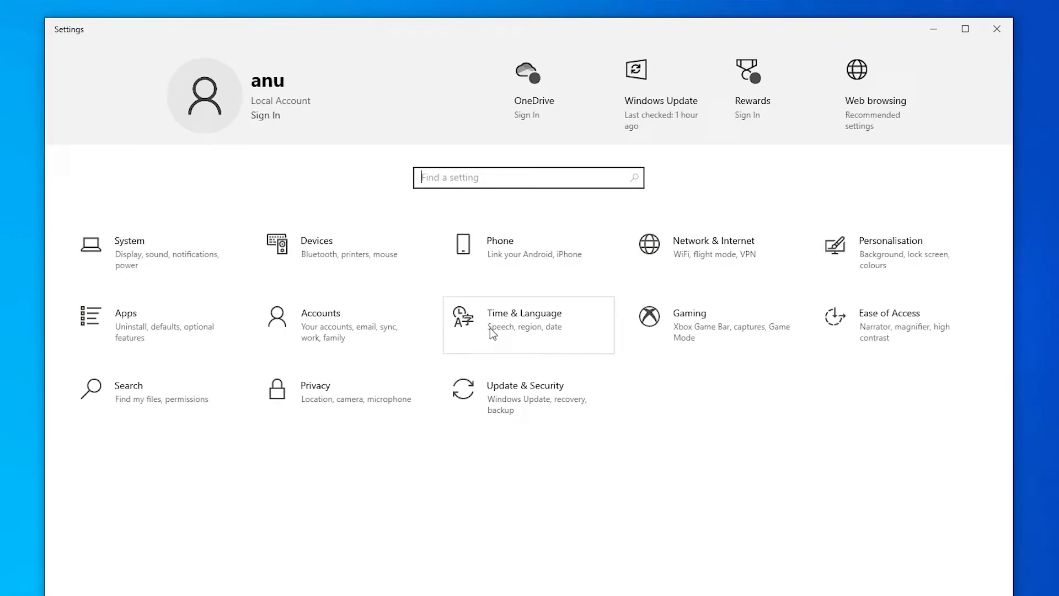
left_click(524, 325)
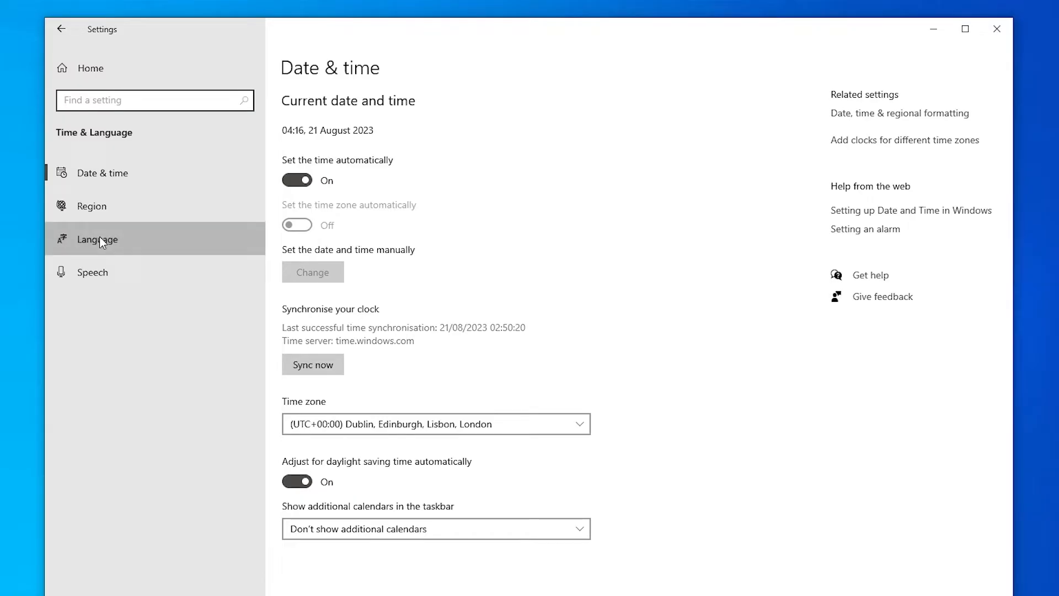
left_click(97, 240)
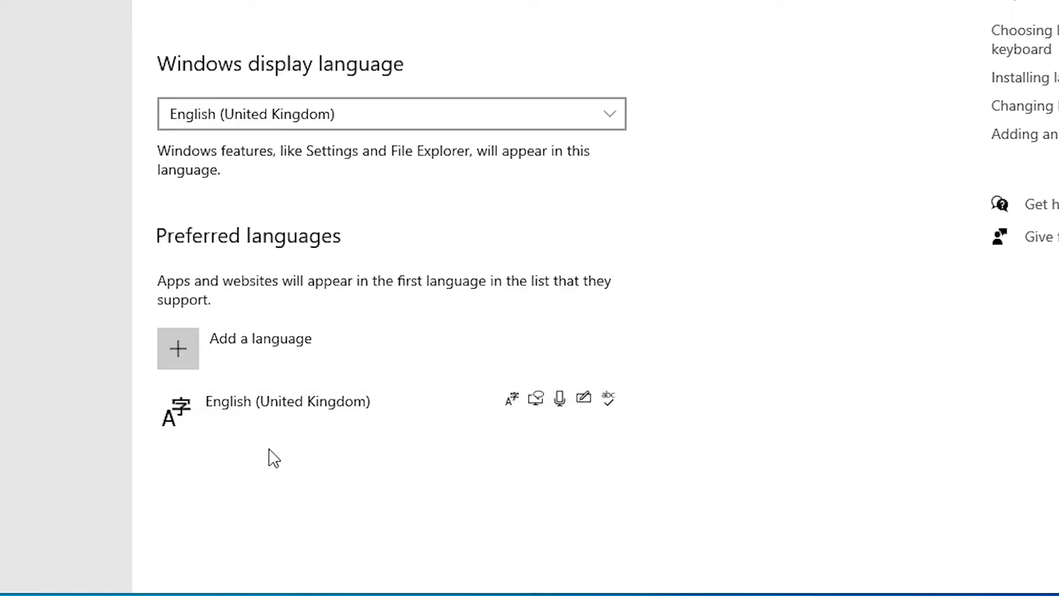
mouse_move(264, 474)
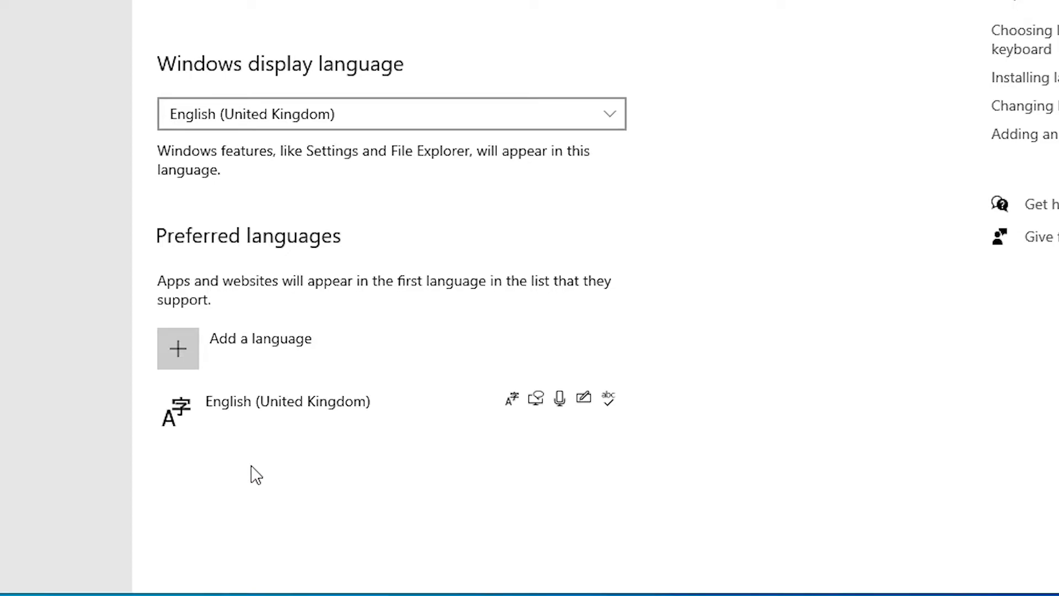
mouse_move(256, 502)
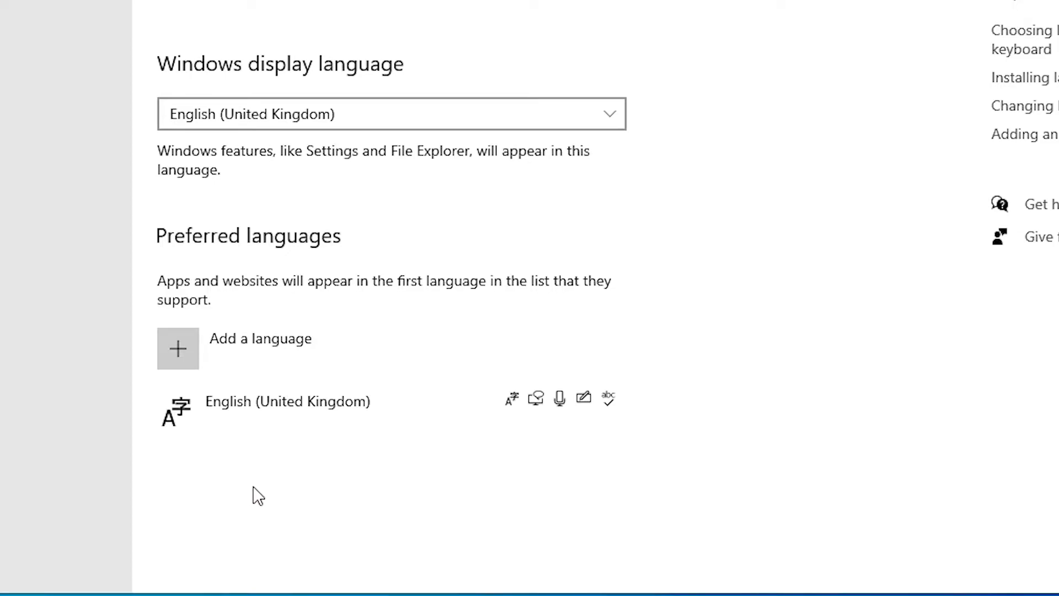
mouse_move(262, 379)
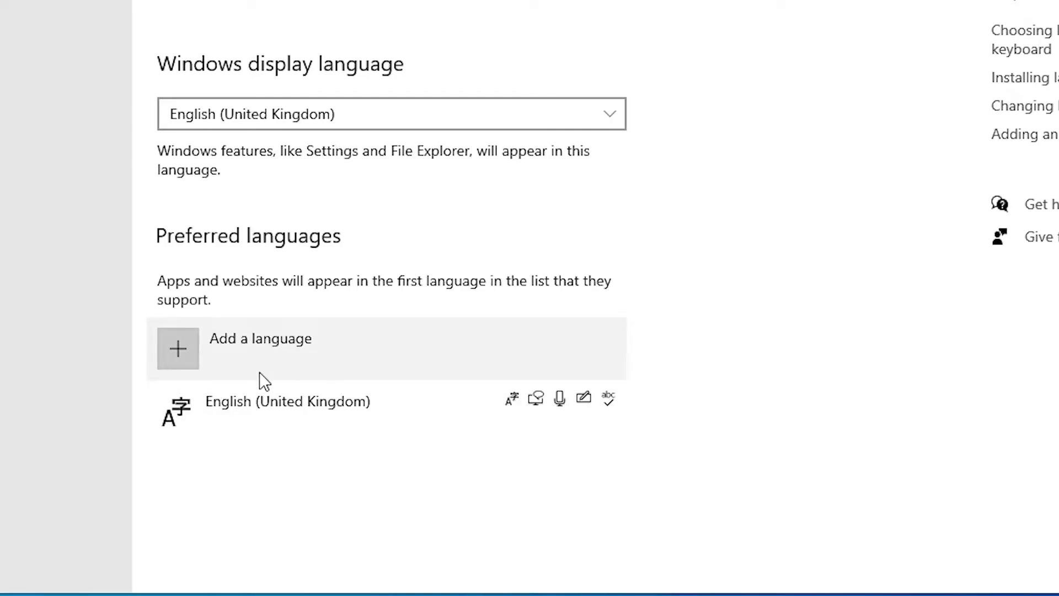
mouse_move(243, 360)
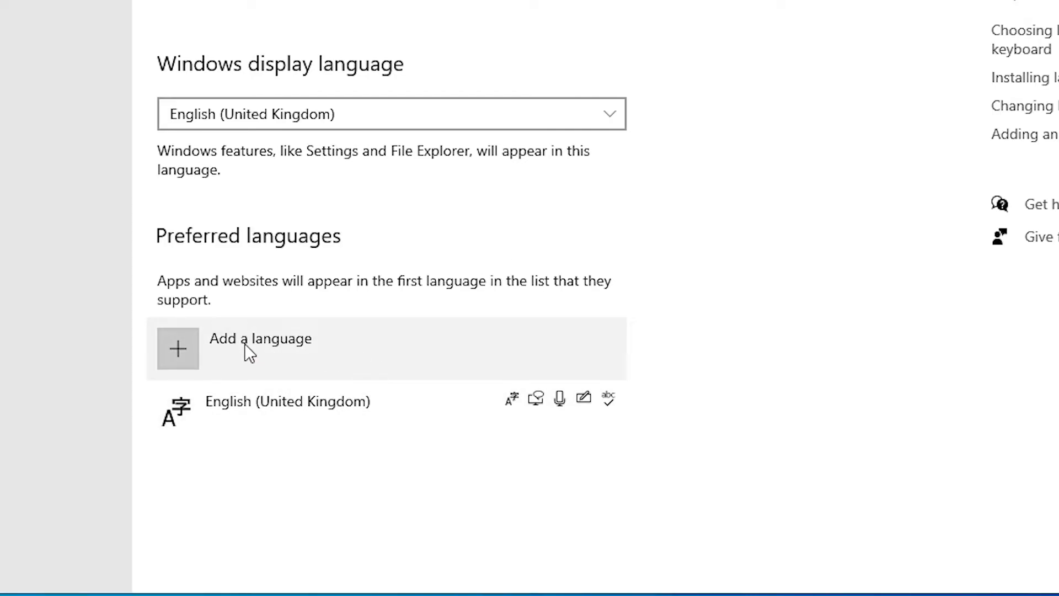
Step: Add a language, search 'en', select English (United States) and proceed to install it with its features
left_click(176, 349)
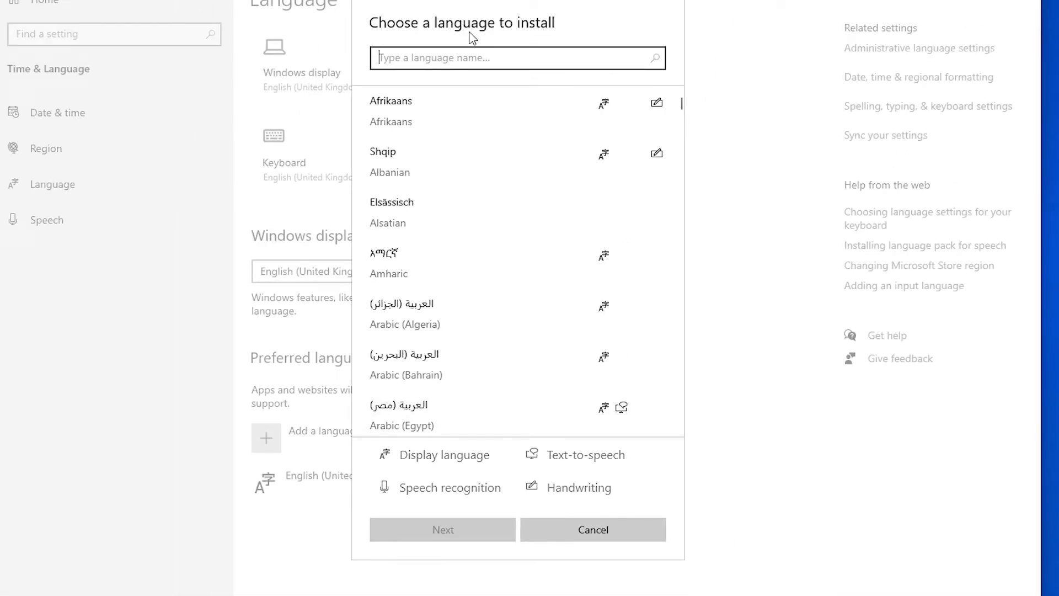
type("e")
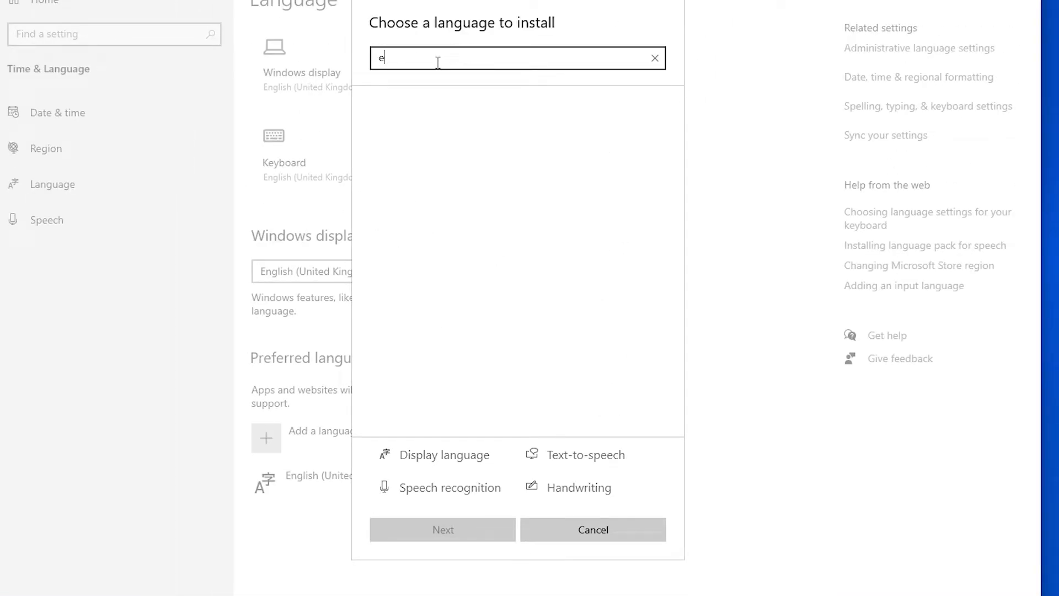
type("ngli")
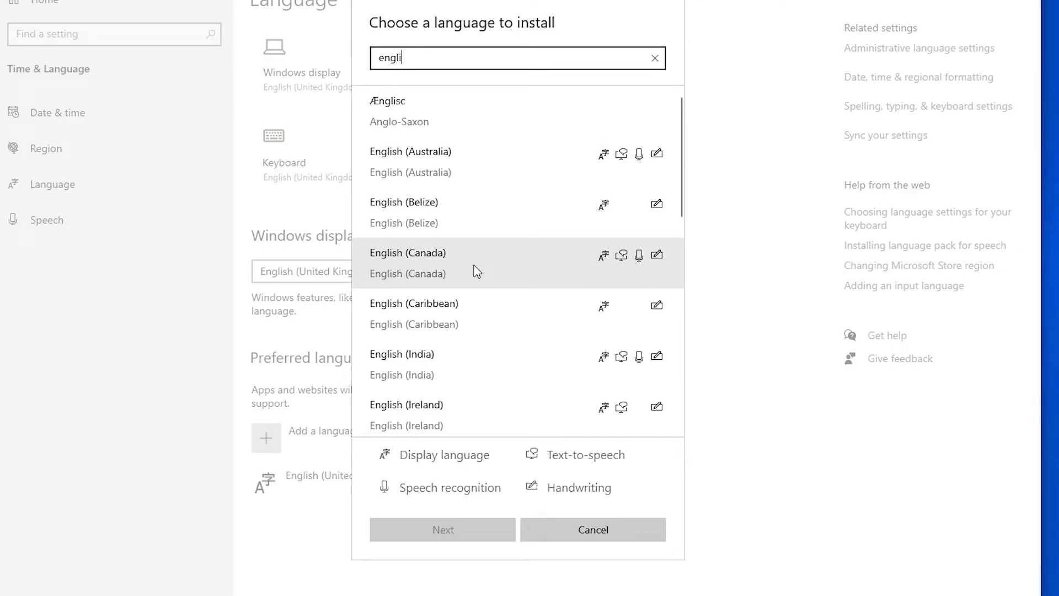
scroll("down", 3)
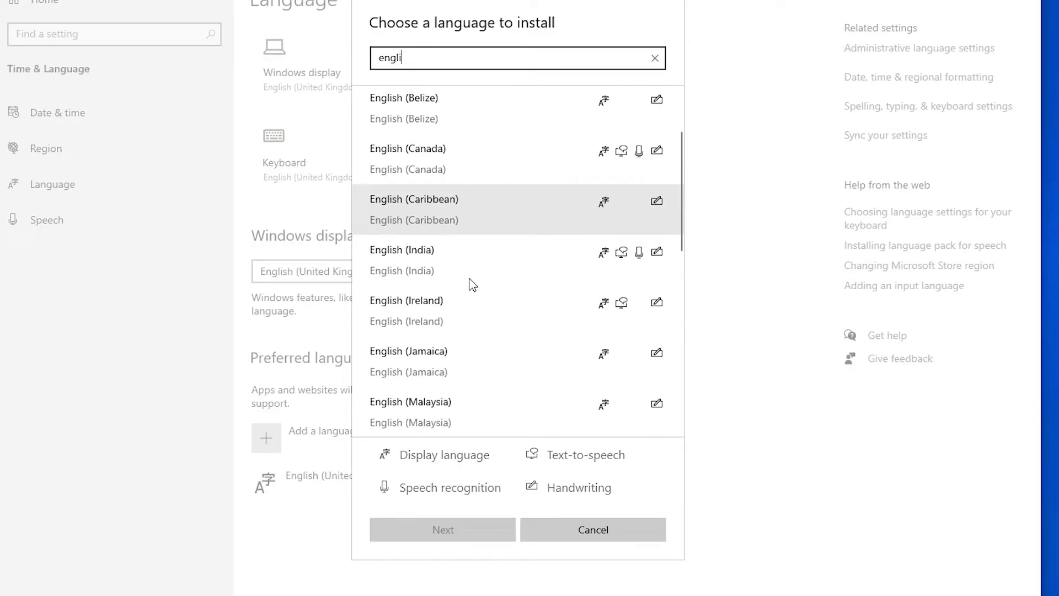
scroll("down", 3)
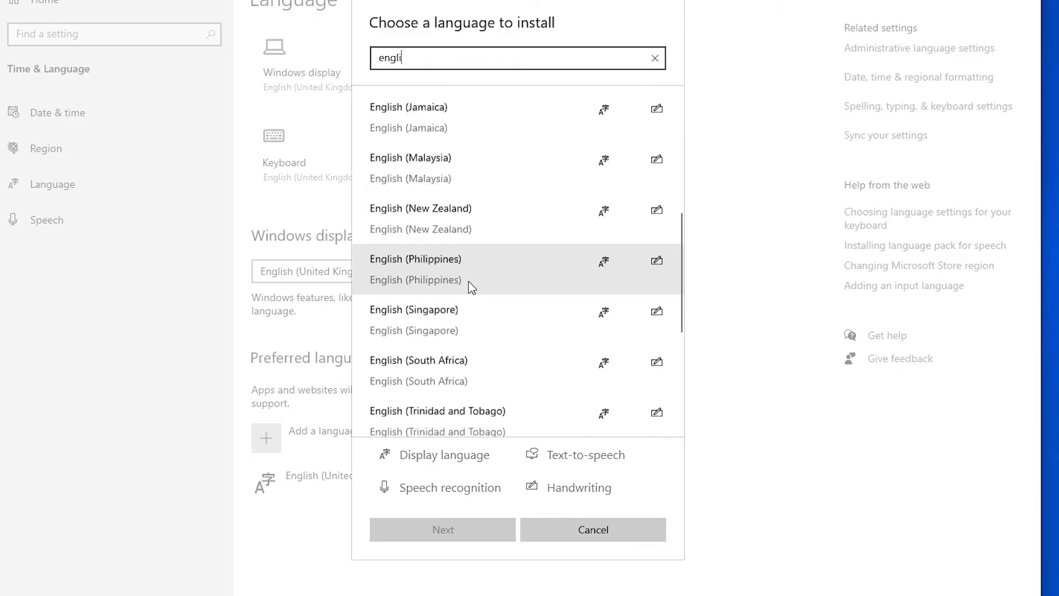
scroll("down", 3)
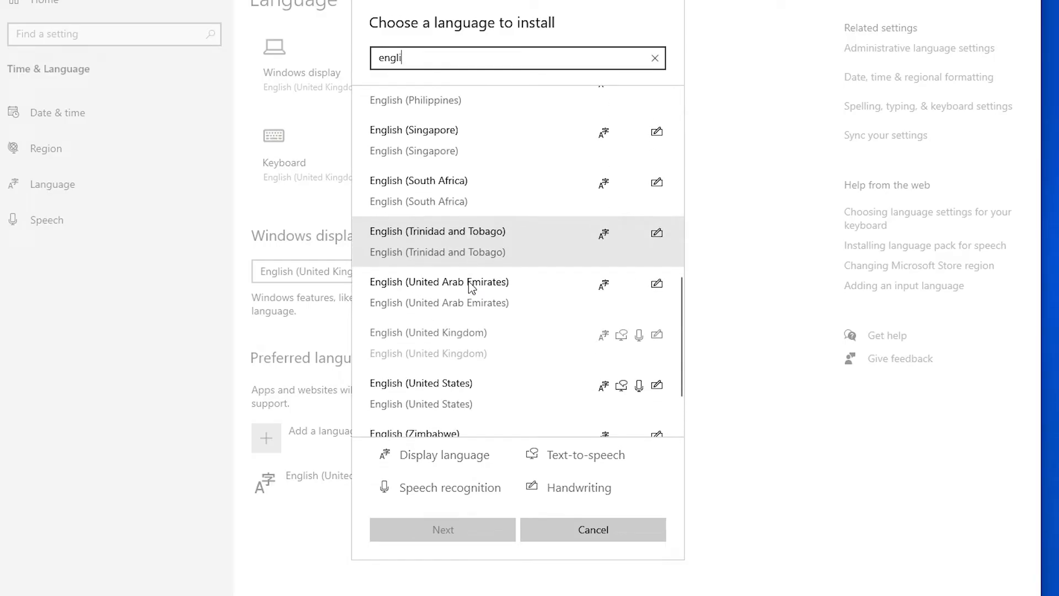
scroll("down", 3)
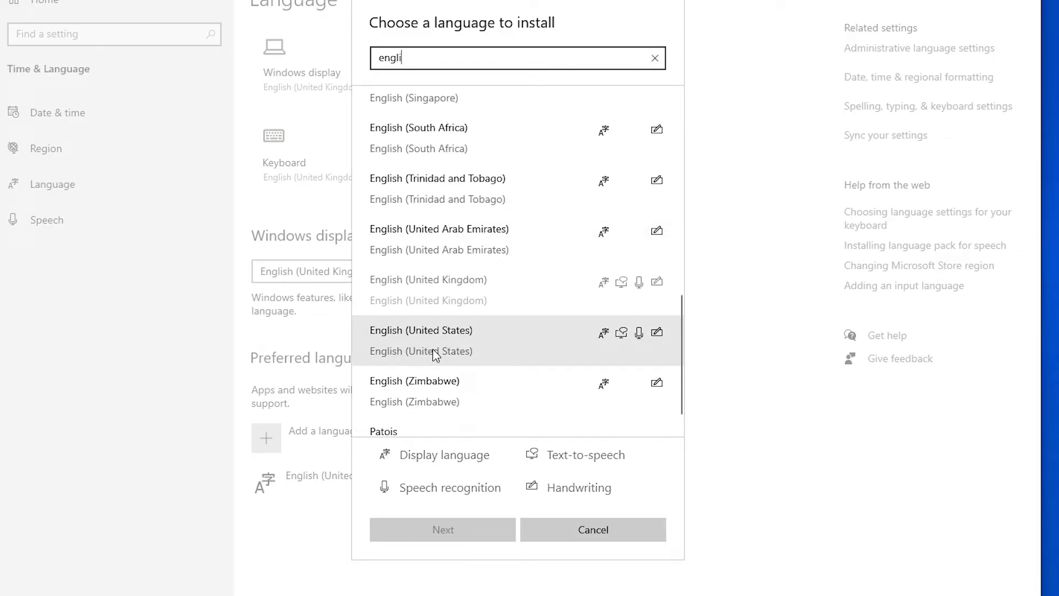
scroll("down", 3)
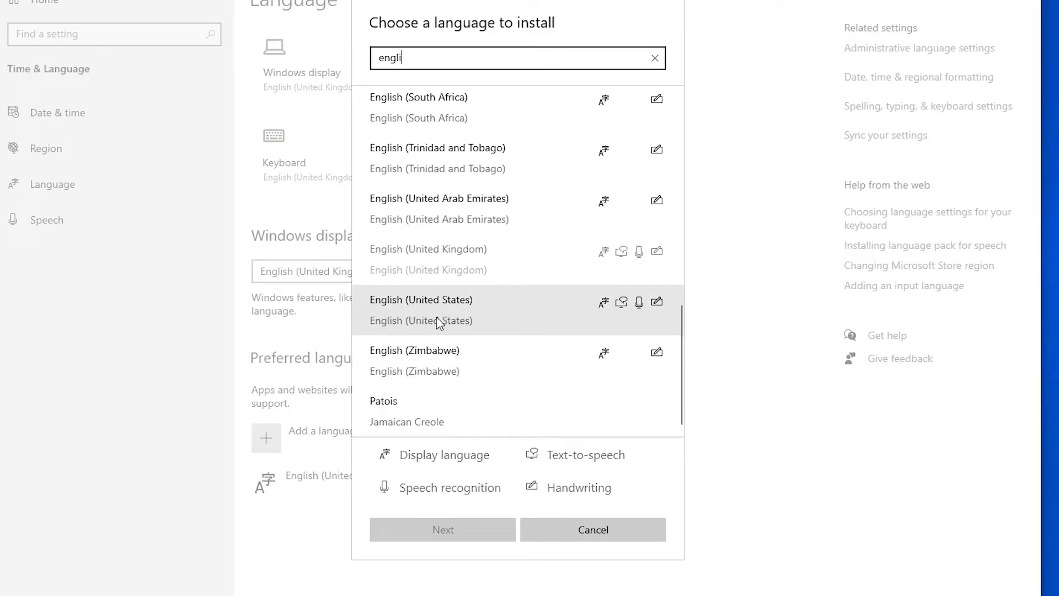
left_click(437, 310)
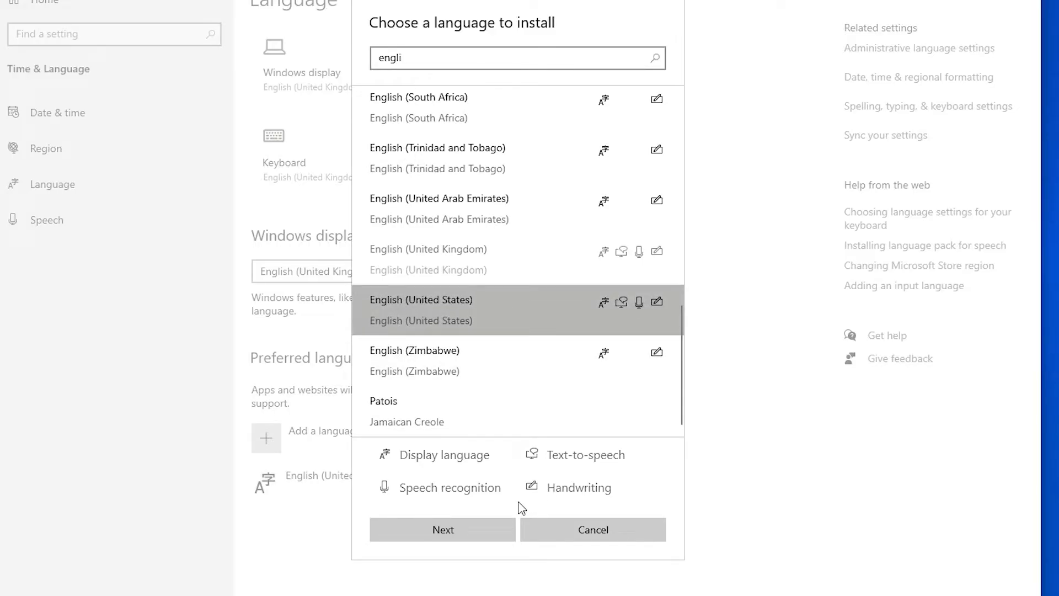
left_click(443, 529)
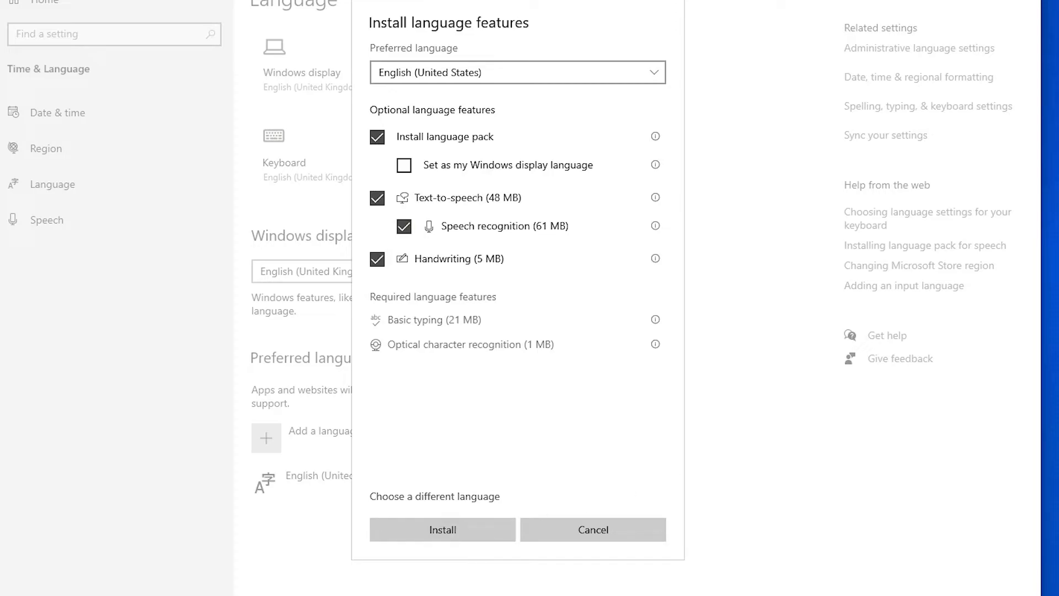
left_click(592, 530)
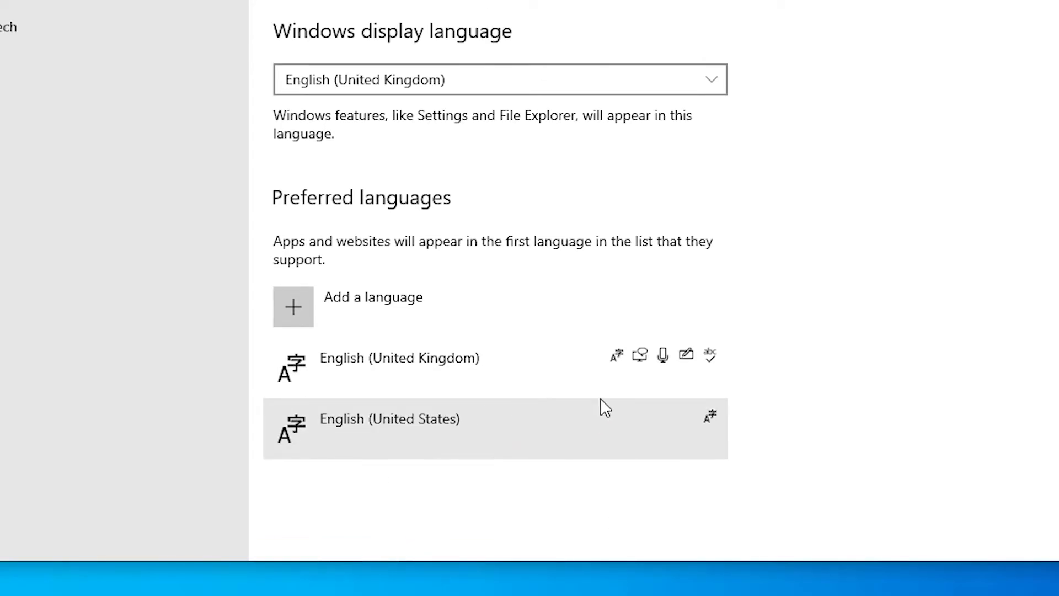
Step: Move English (United States) to the top and remove English (United Kingdom) from preferred languages
left_click(391, 419)
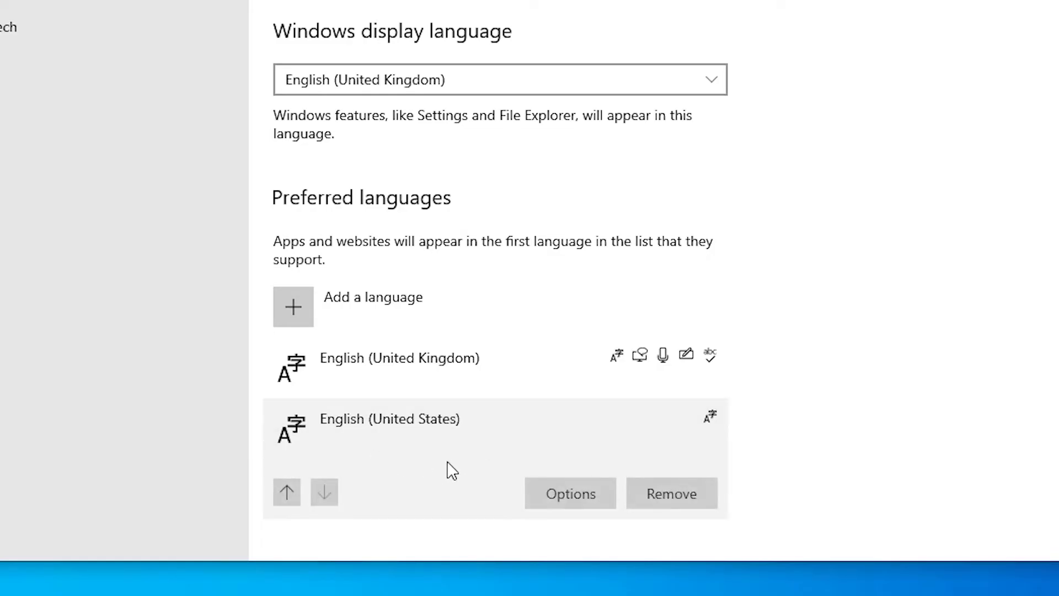
mouse_move(287, 492)
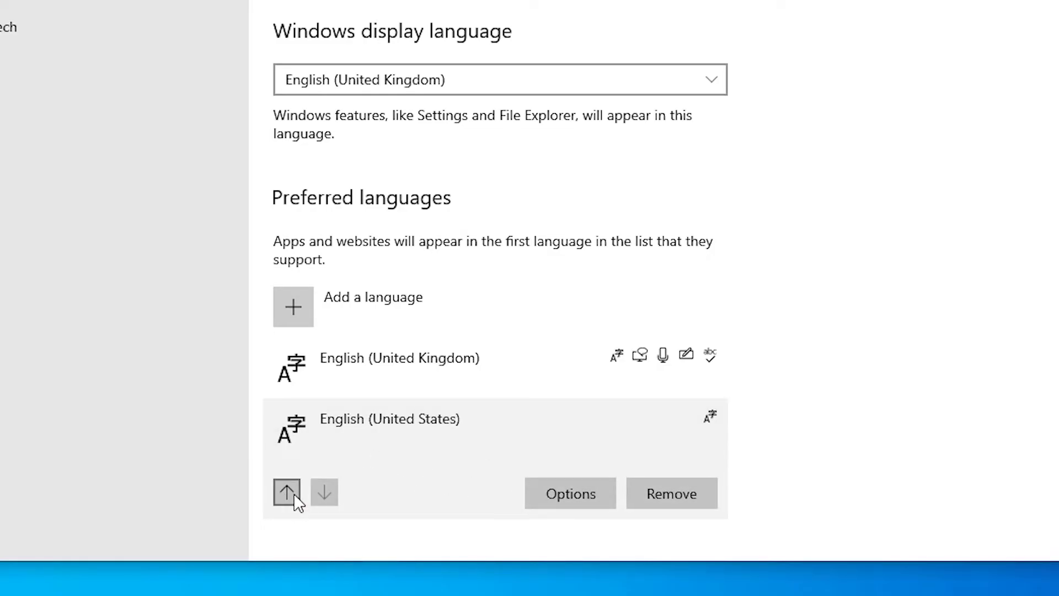
left_click(286, 492)
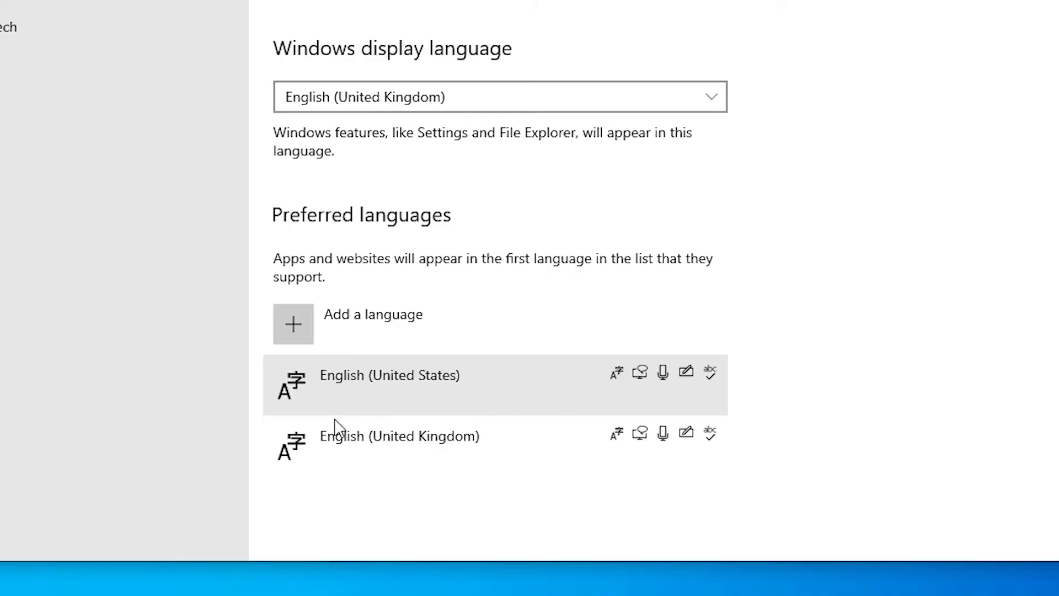
mouse_move(459, 454)
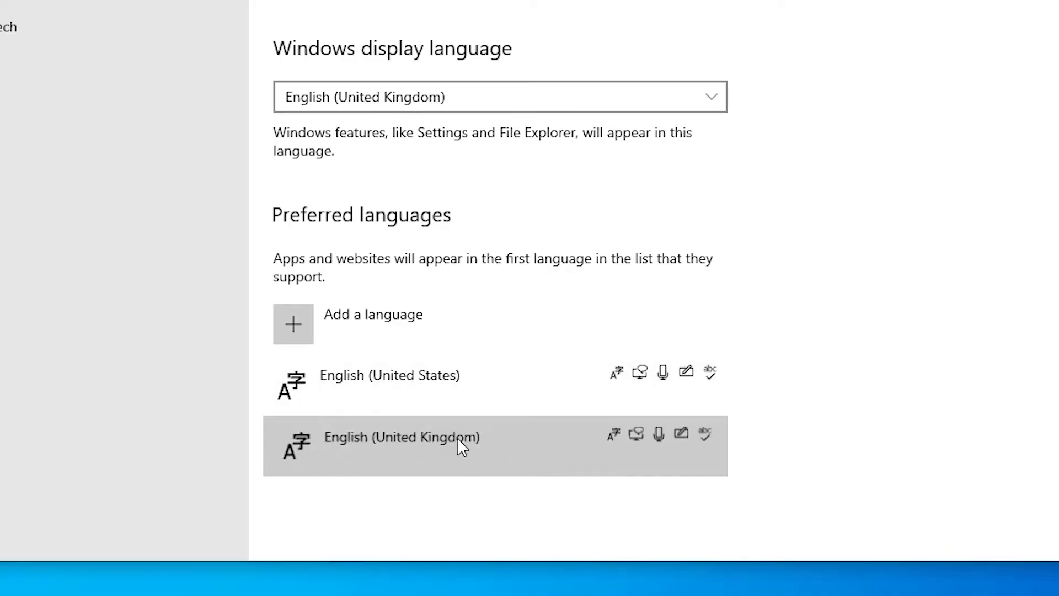
left_click(424, 446)
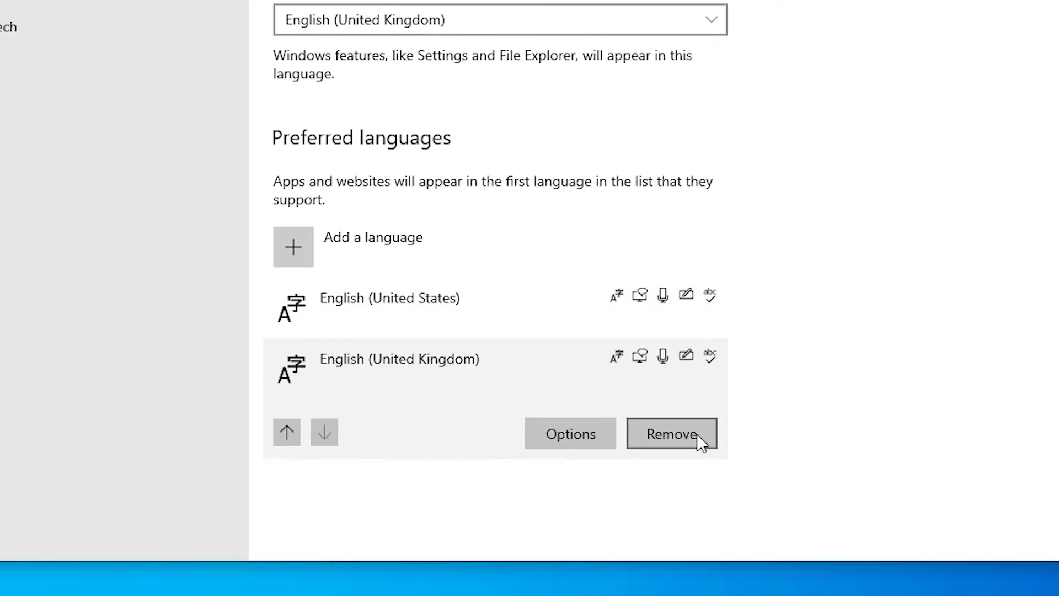
left_click(672, 433)
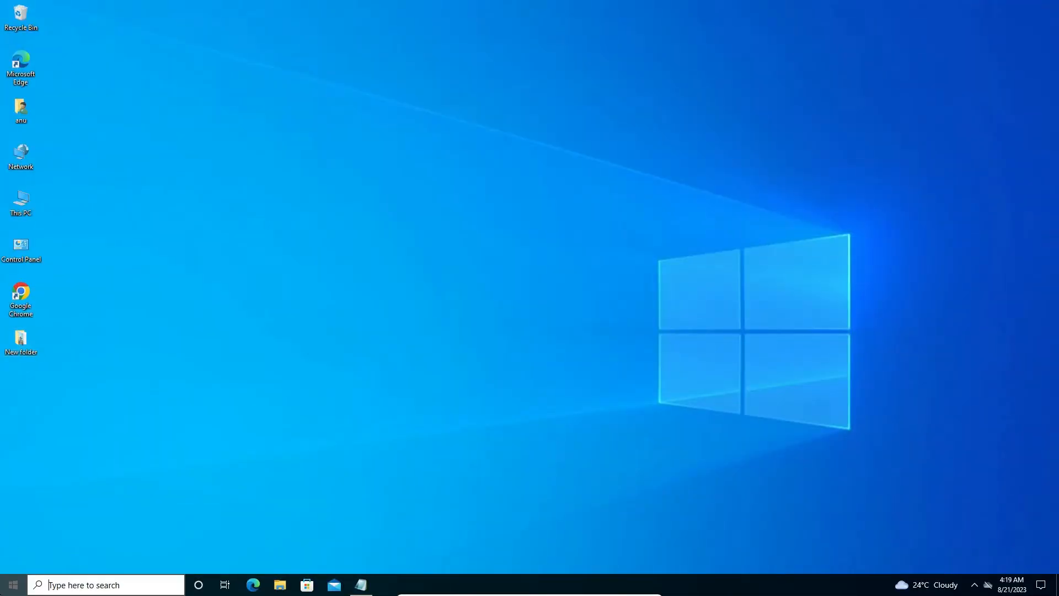
Step: Reopen the On-Screen Keyboard and type @!~#$ on a new Notepad line
type("os")
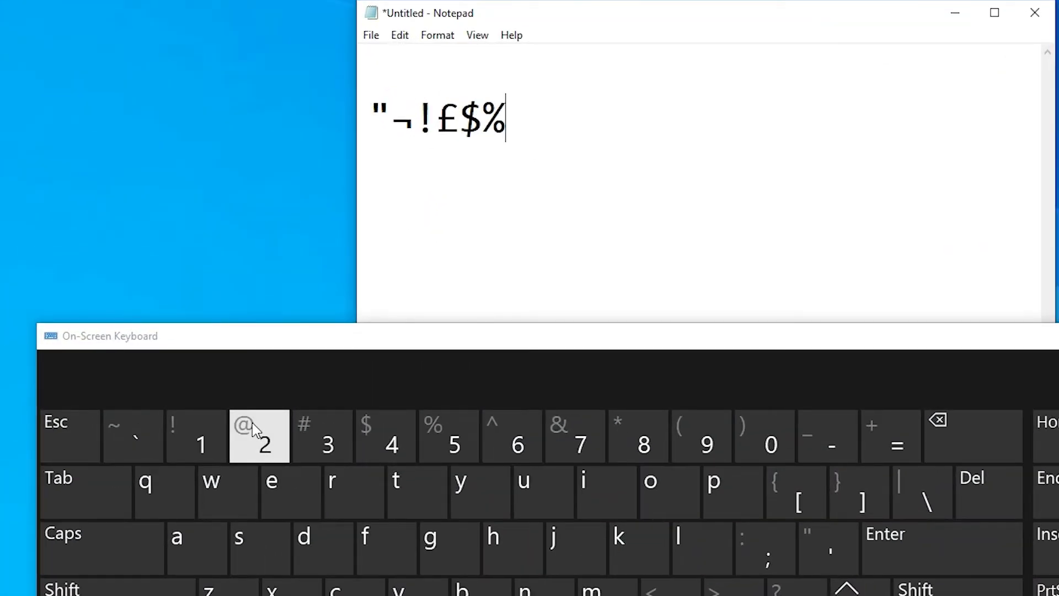
mouse_move(223, 427)
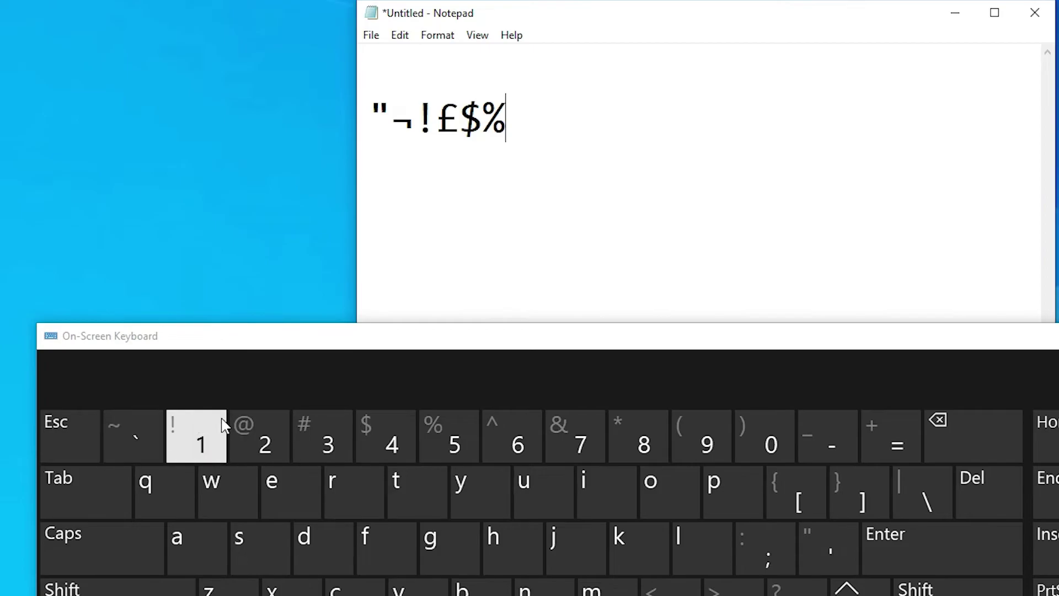
mouse_move(253, 452)
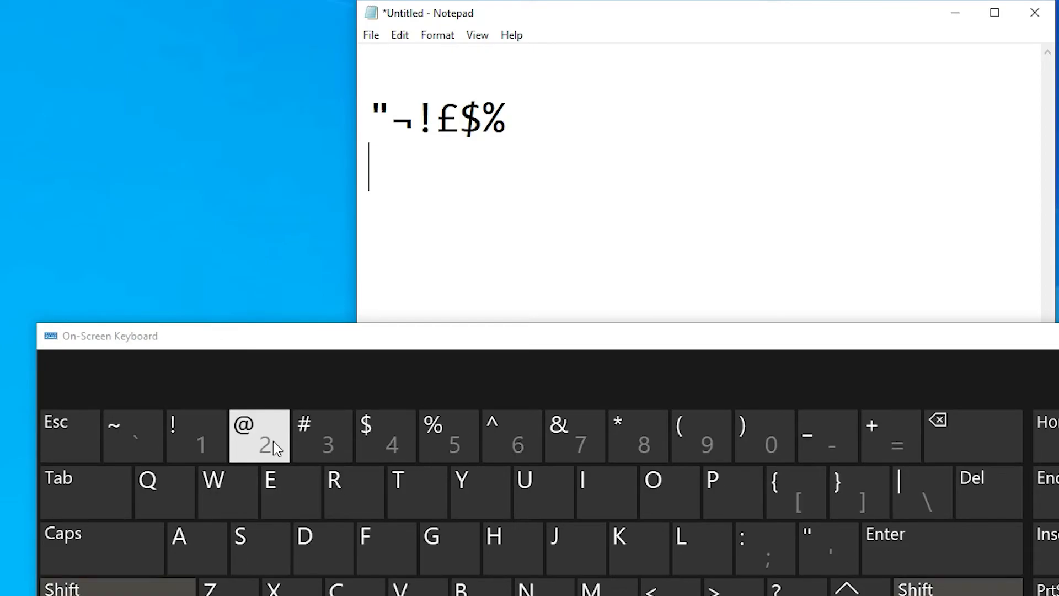
left_click(258, 436)
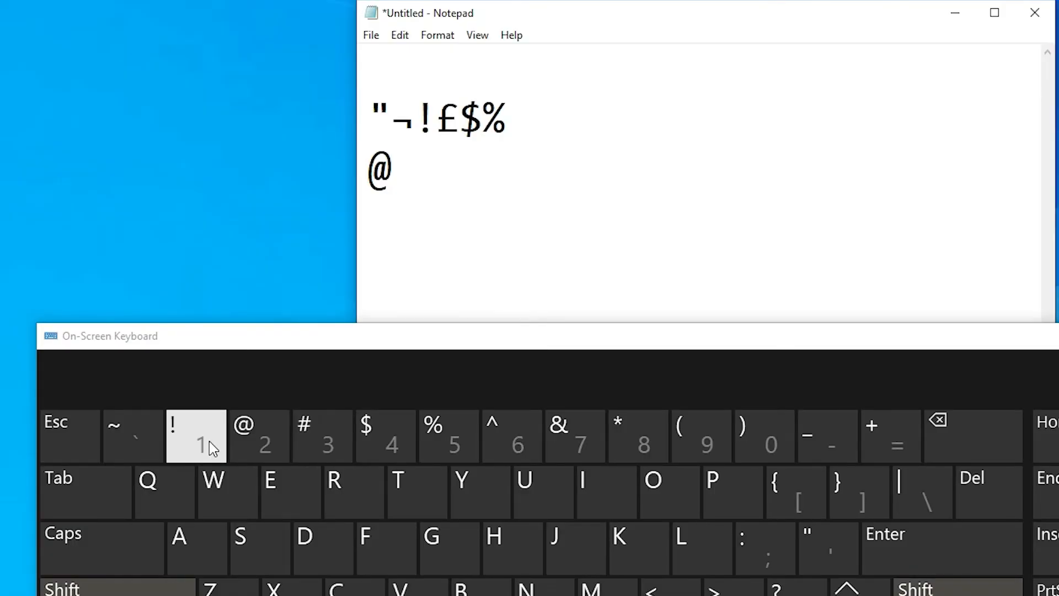
left_click(383, 437)
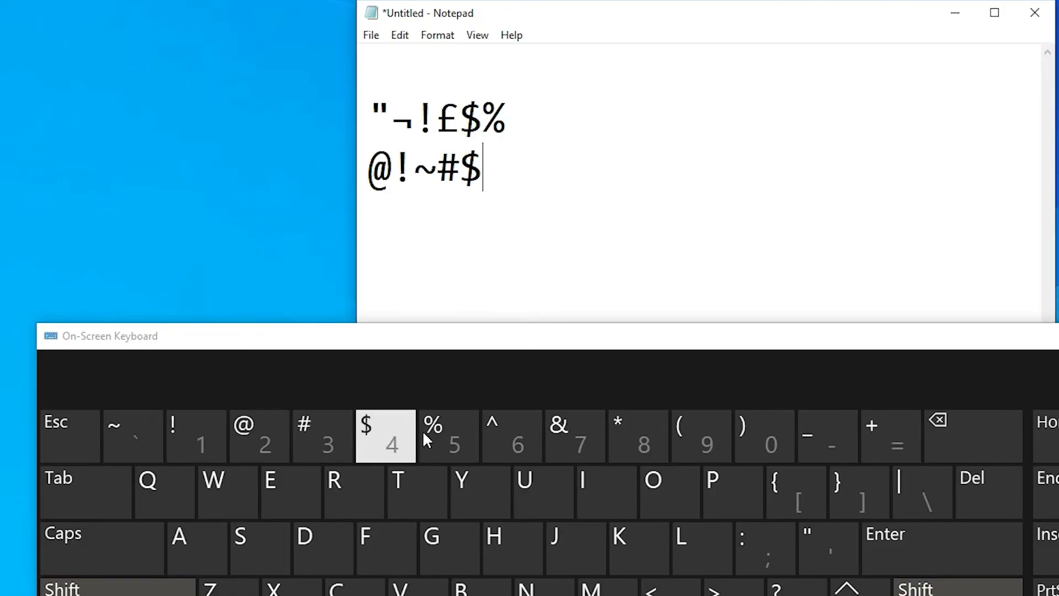